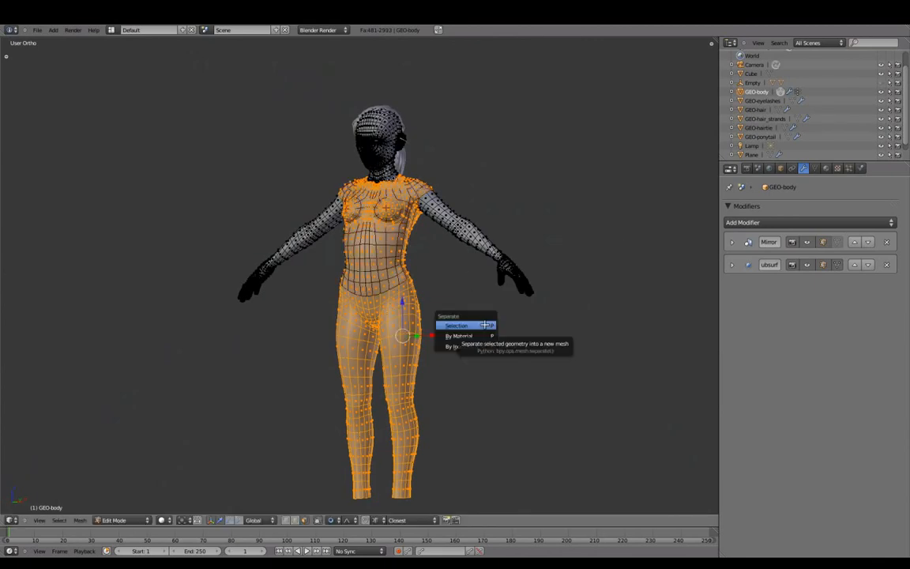
# Separate the selected torso and leg faces into a new mesh object via P > Selection
pyautogui.click(455, 326)
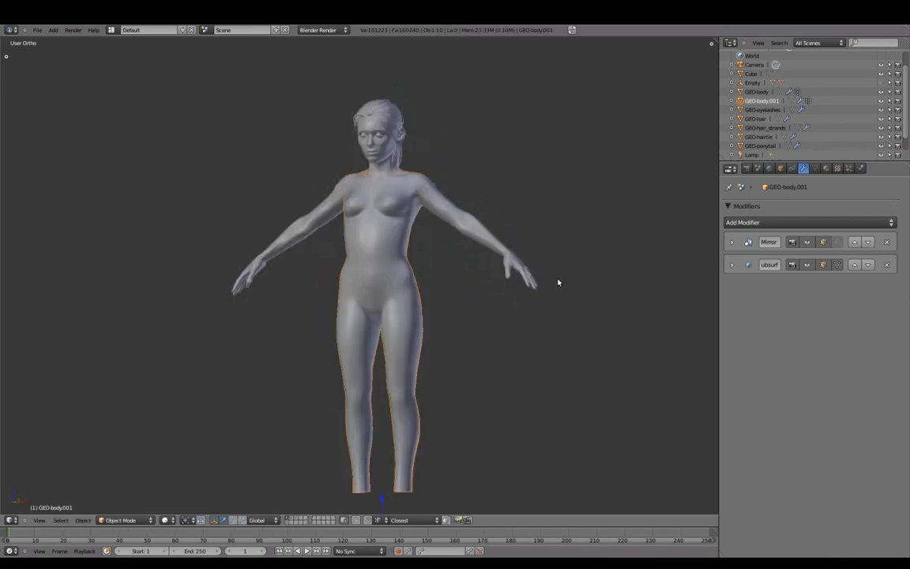
# Rename the separated mesh's material to clothing_col and head to the object settings for renaming
pyautogui.click(815, 168)
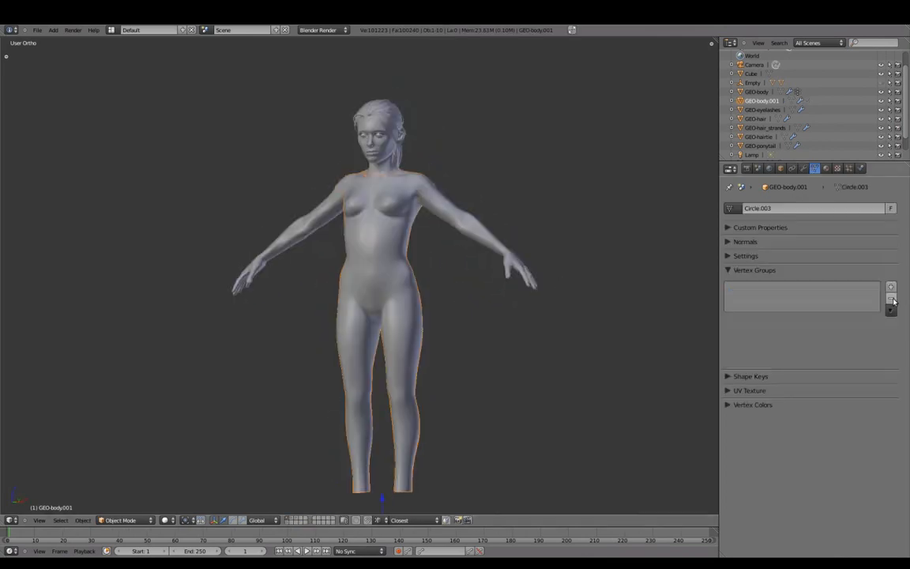
pyautogui.click(824, 168)
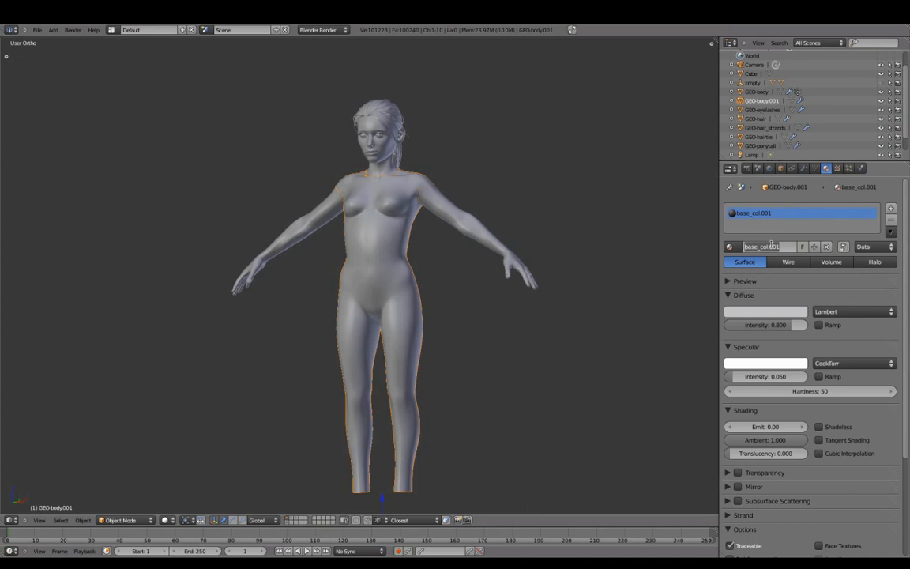
pyautogui.write('clothing_col')
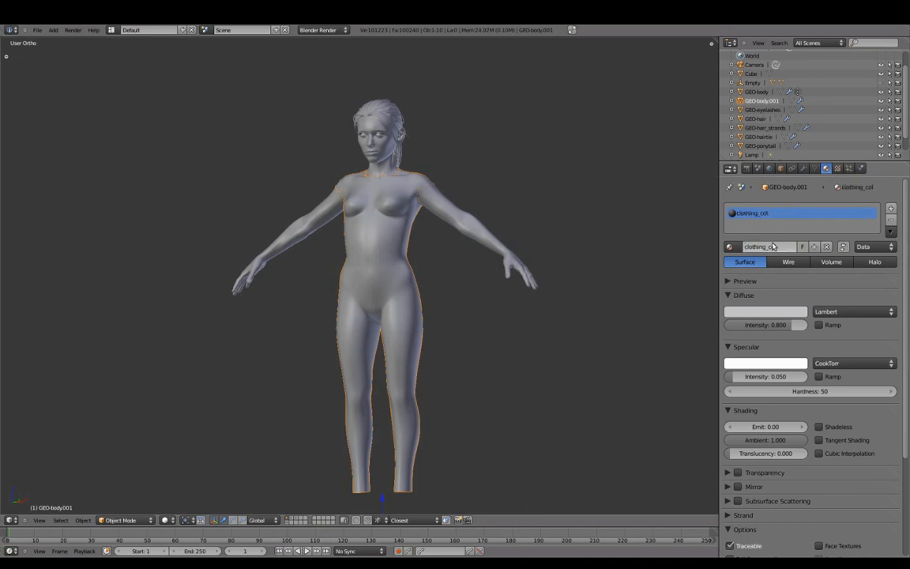
pyautogui.click(765, 311)
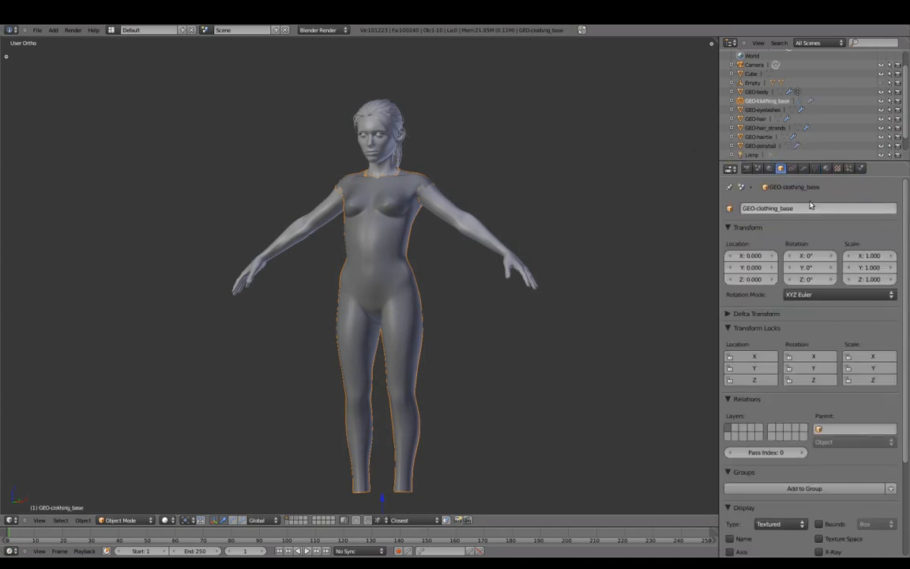
# Select the GEO-body object, keeping GEO-clothing_base as its own scene object
pyautogui.click(755, 92)
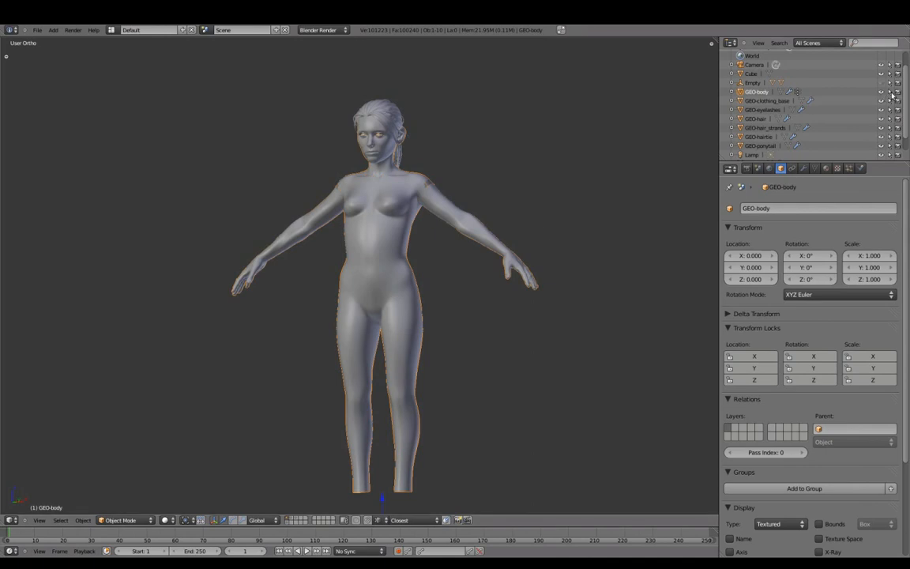
pyautogui.moveTo(888, 92)
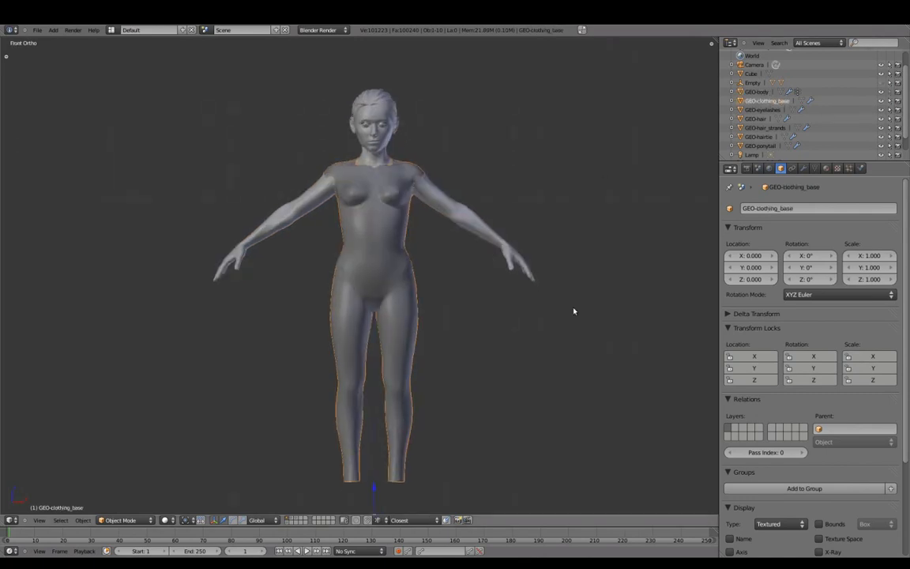
# Enter Edit Mode on the clothing mesh to split off the lower garment as GEO-clothing_base.001
pyautogui.press('Tab')
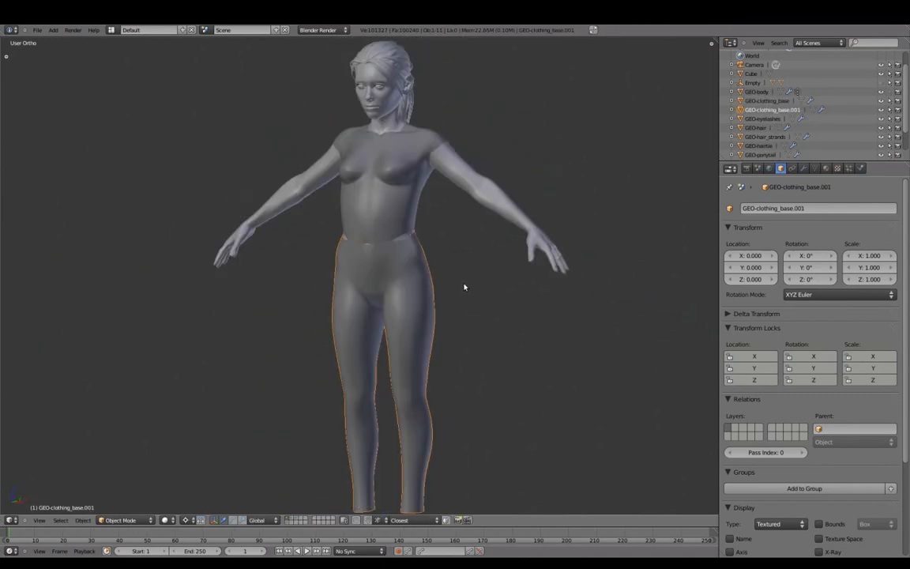
# Isolate GEO-pants in Local View and enter Edit Mode on its mesh
pyautogui.press('Tab')
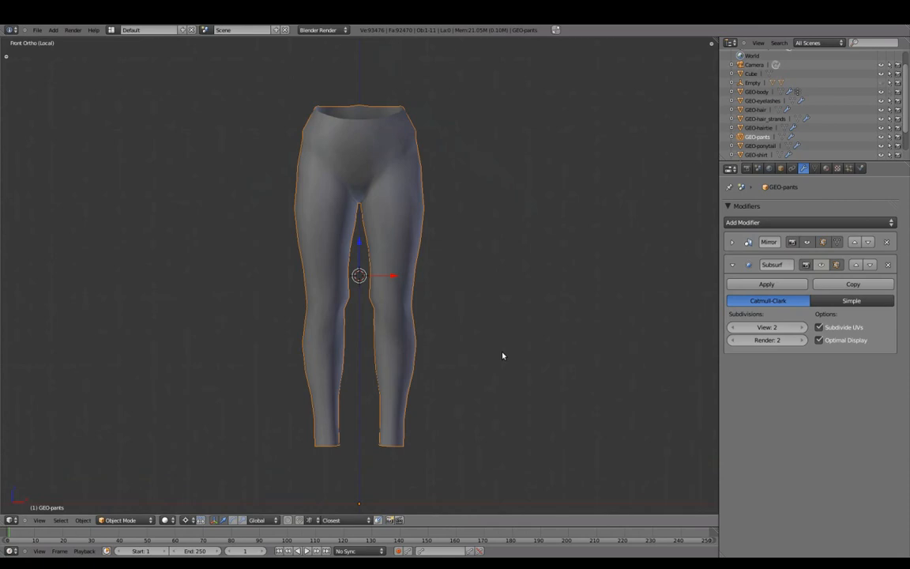
pyautogui.press('Tab')
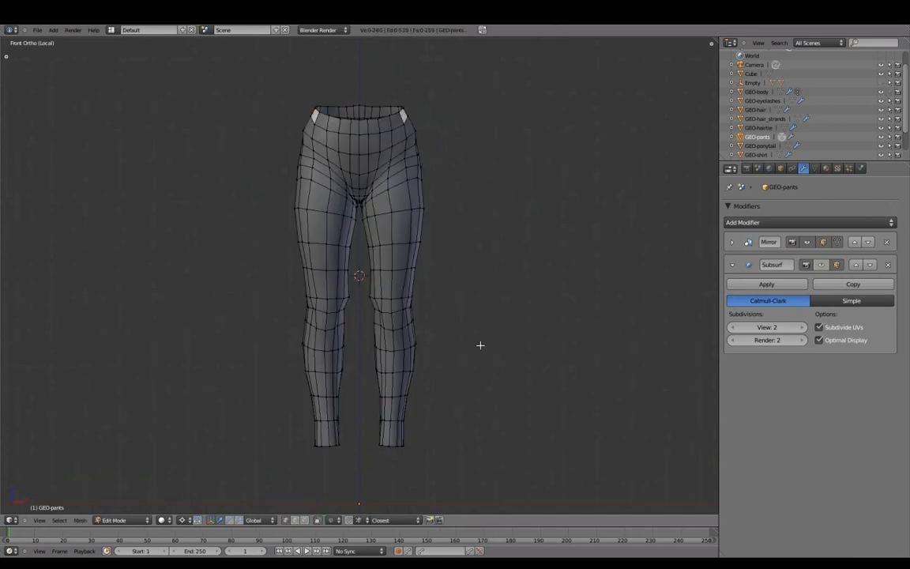